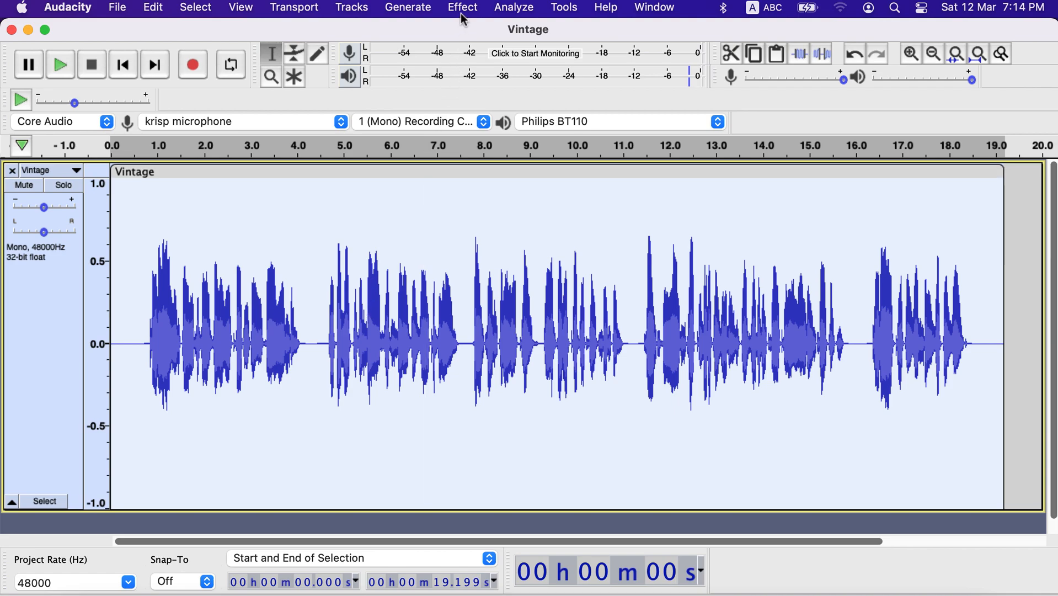
Launch the iZotope Vinyl effect from the Effect menu on the Vintage voice track
click(462, 7)
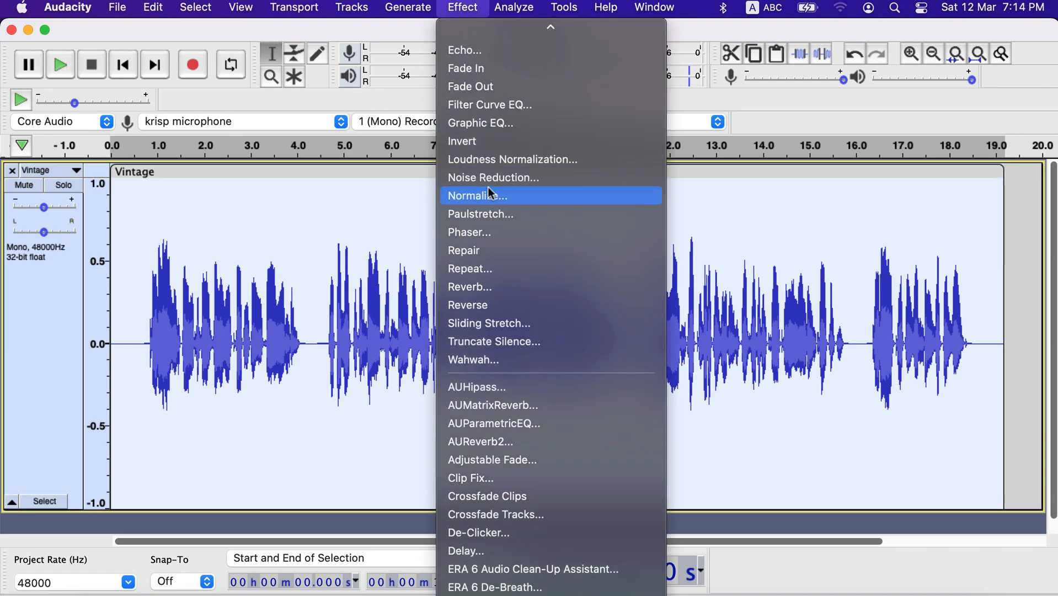
scroll(down, 3)
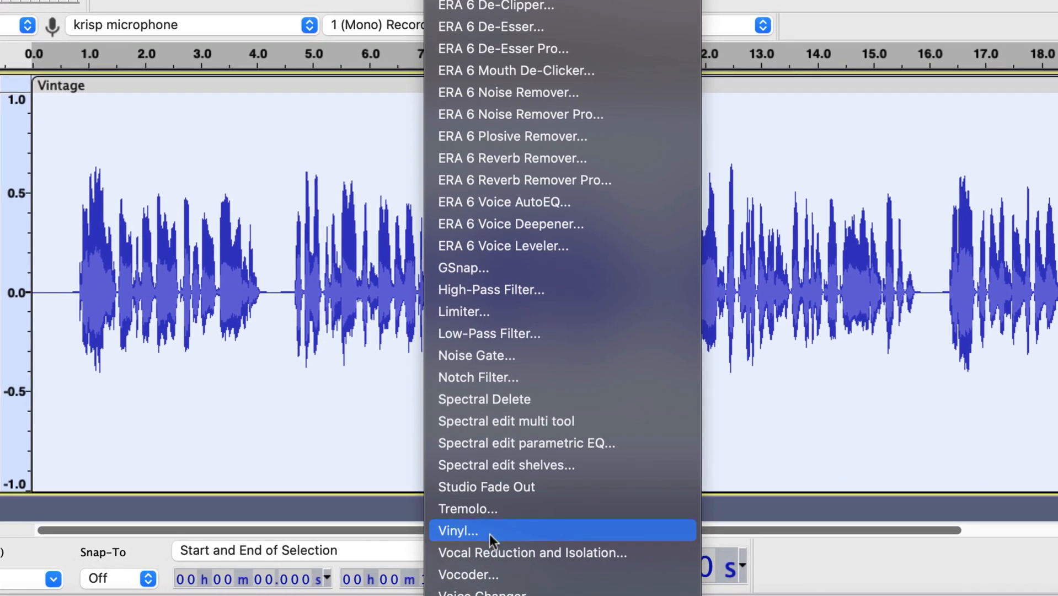
click(457, 530)
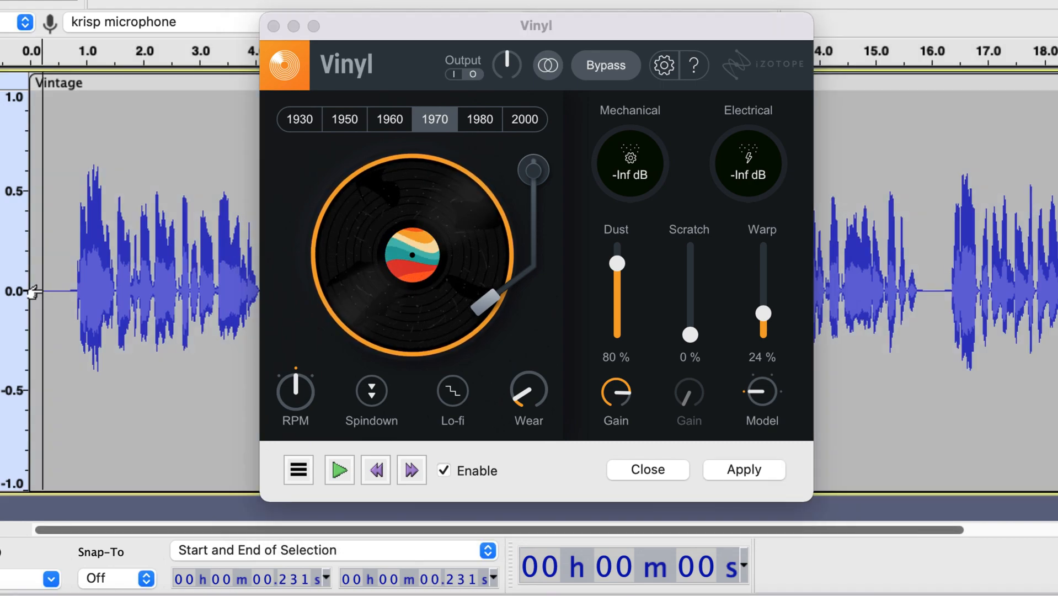
Start the Vinyl preview and switch the record era to 1960
click(339, 469)
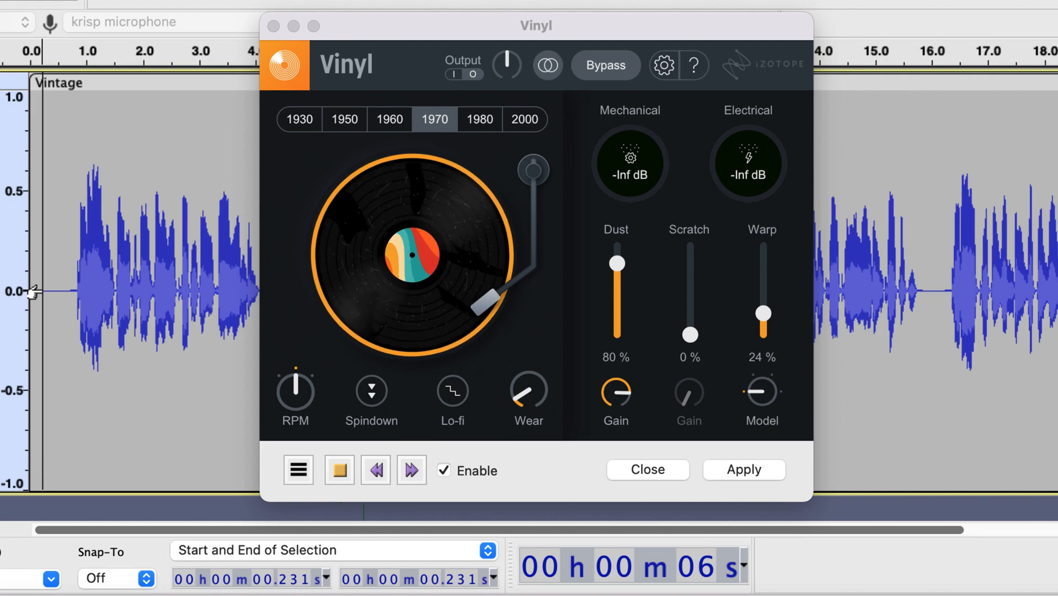
click(389, 119)
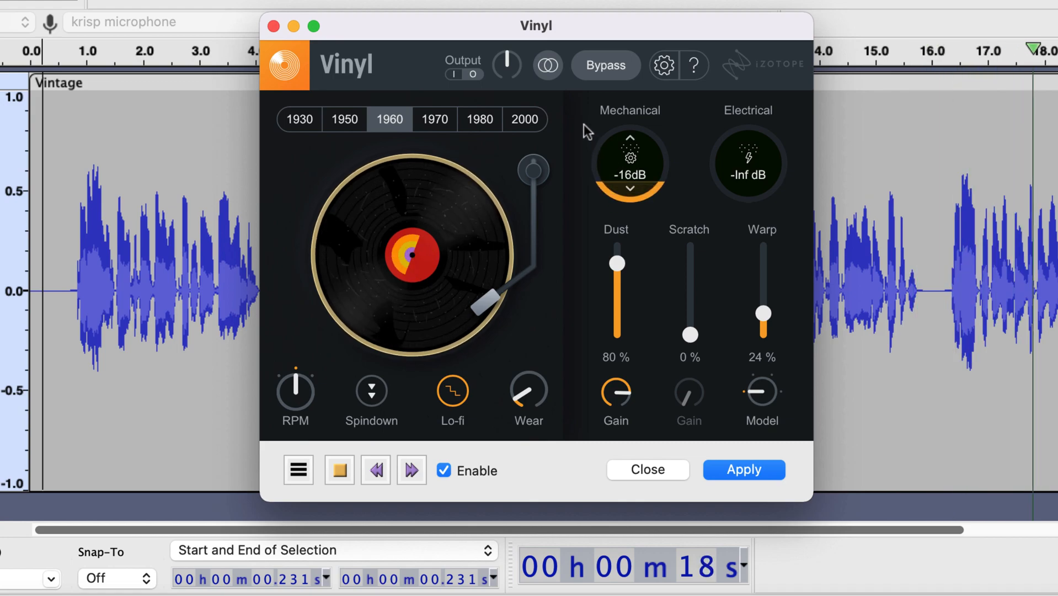
Toggle Bypass off and on, then adjust wear and raise electrical noise to -20 dB
click(604, 65)
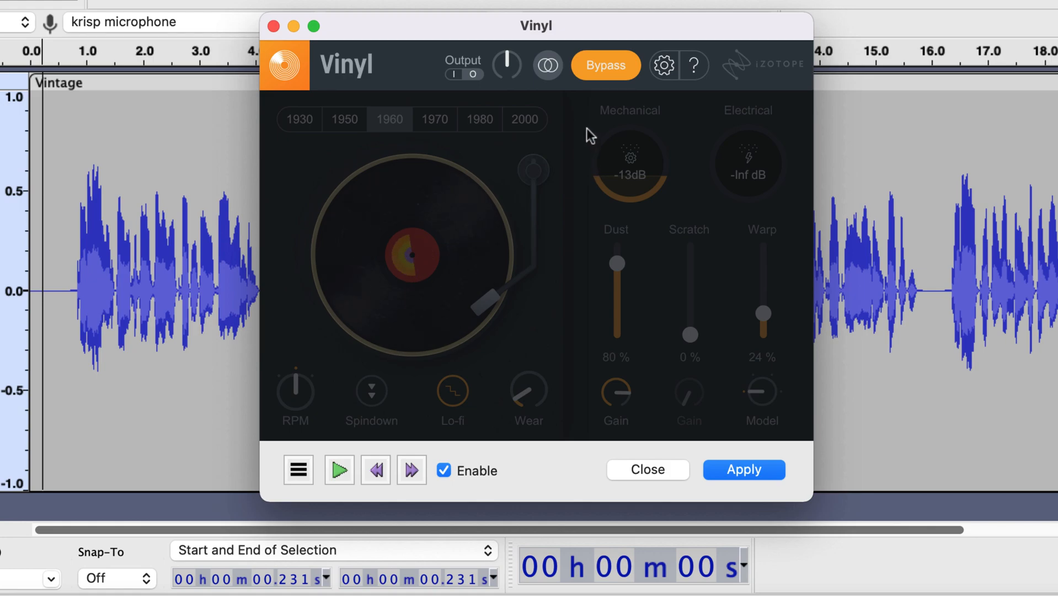
click(605, 66)
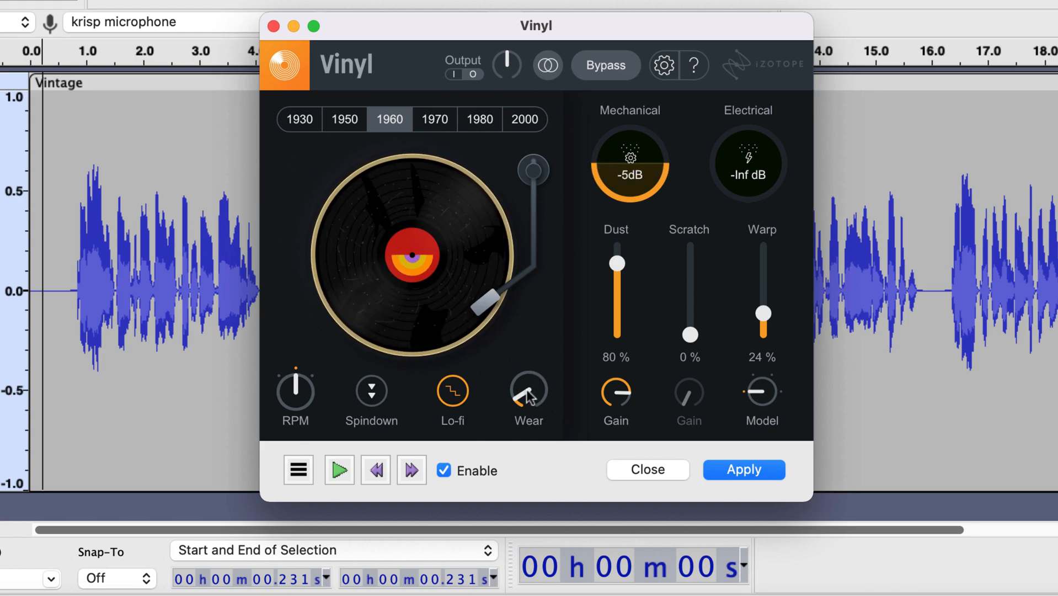
drag(529, 392, 517, 388)
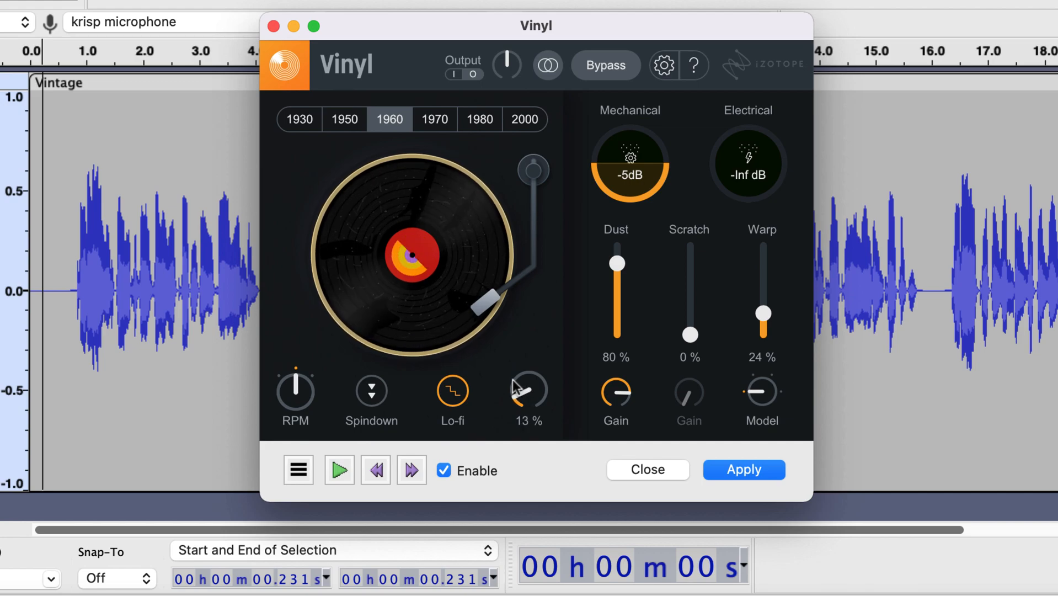
drag(528, 391, 533, 378)
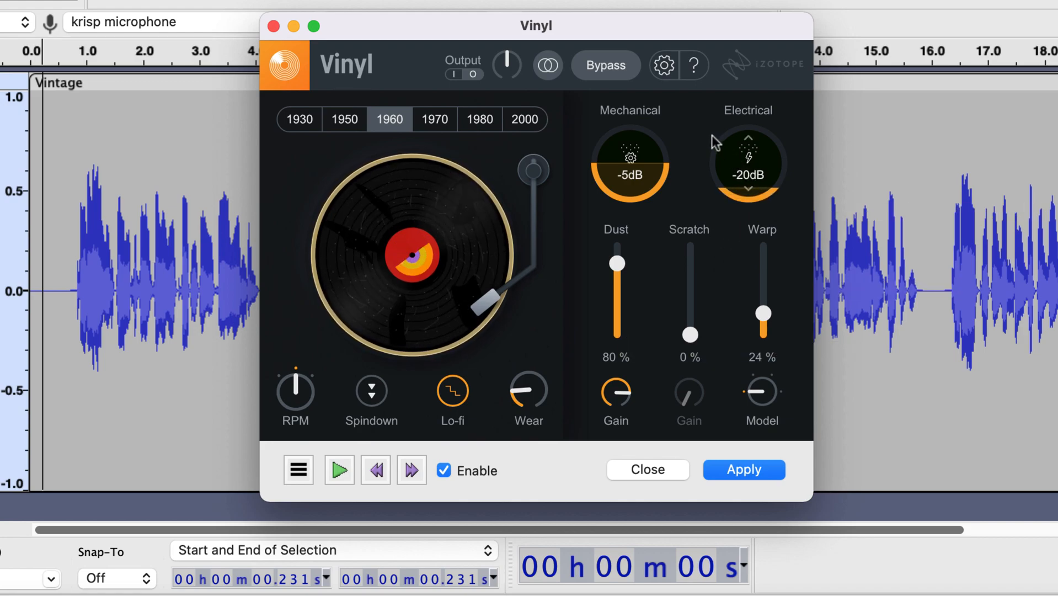
Switch Vinyl to the 1950 era and preview the voice again
click(344, 118)
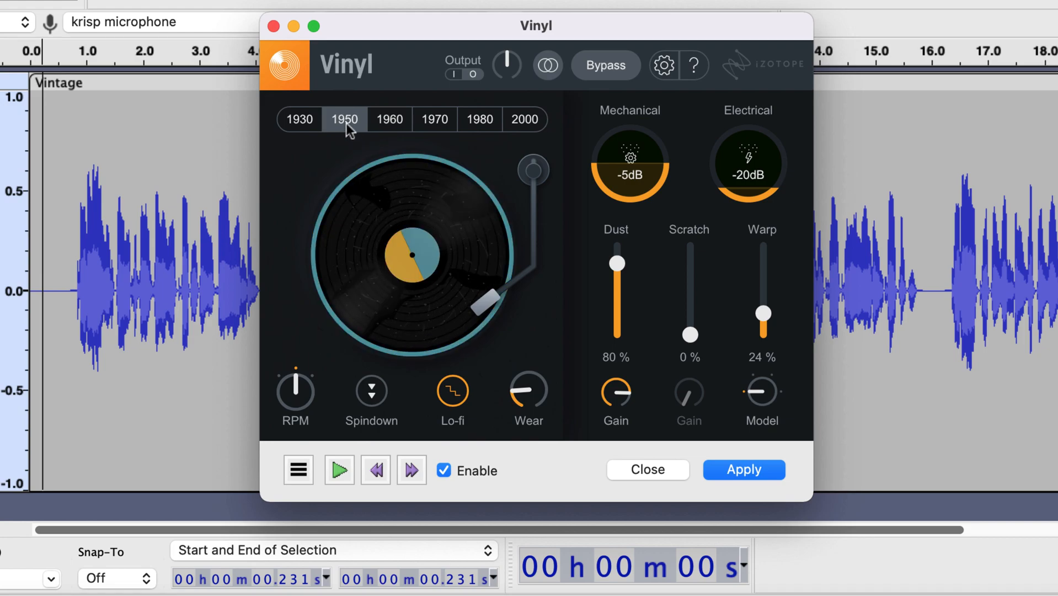
click(338, 470)
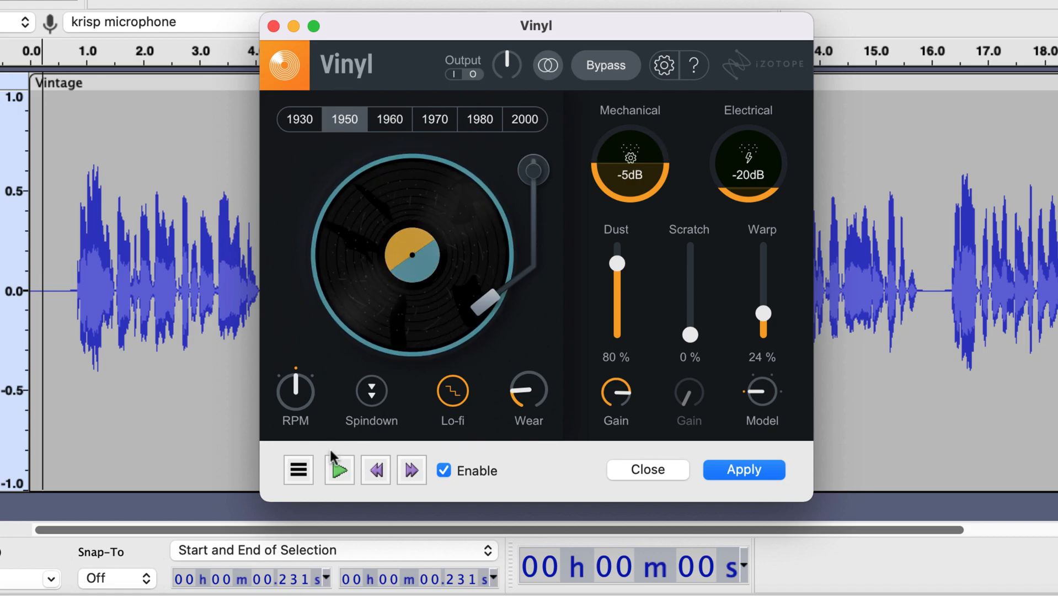
click(339, 470)
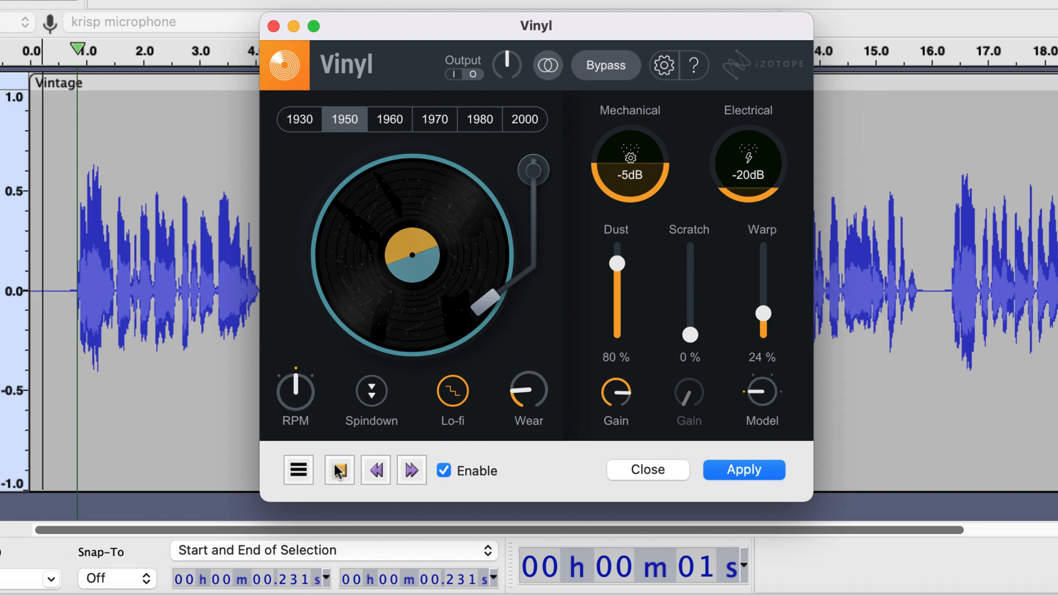
Turn off lo-fi, raise dust to 99%, and switch to the 1930 era
click(339, 470)
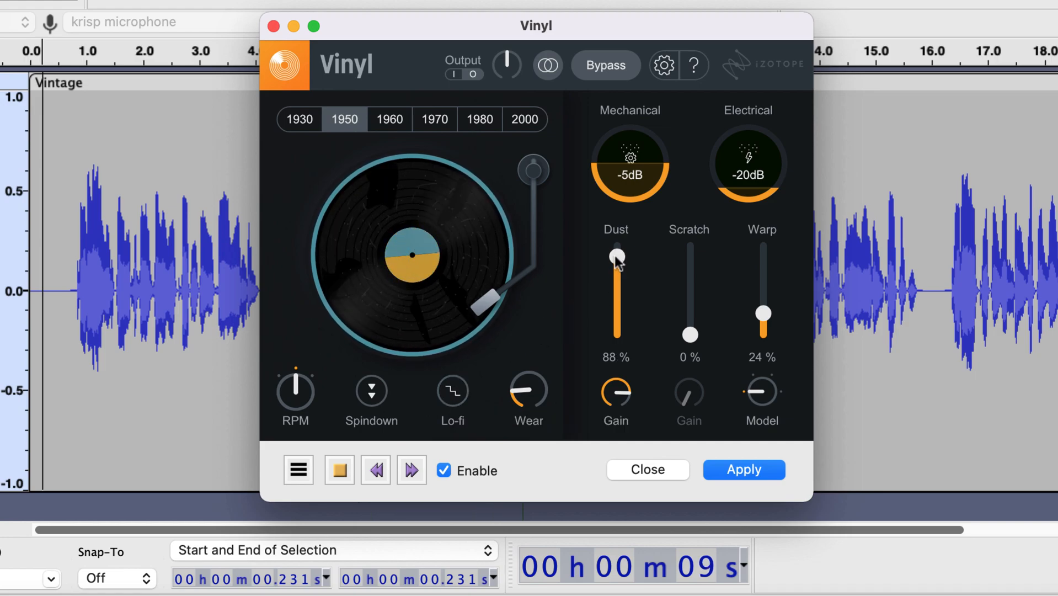
drag(616, 260, 617, 242)
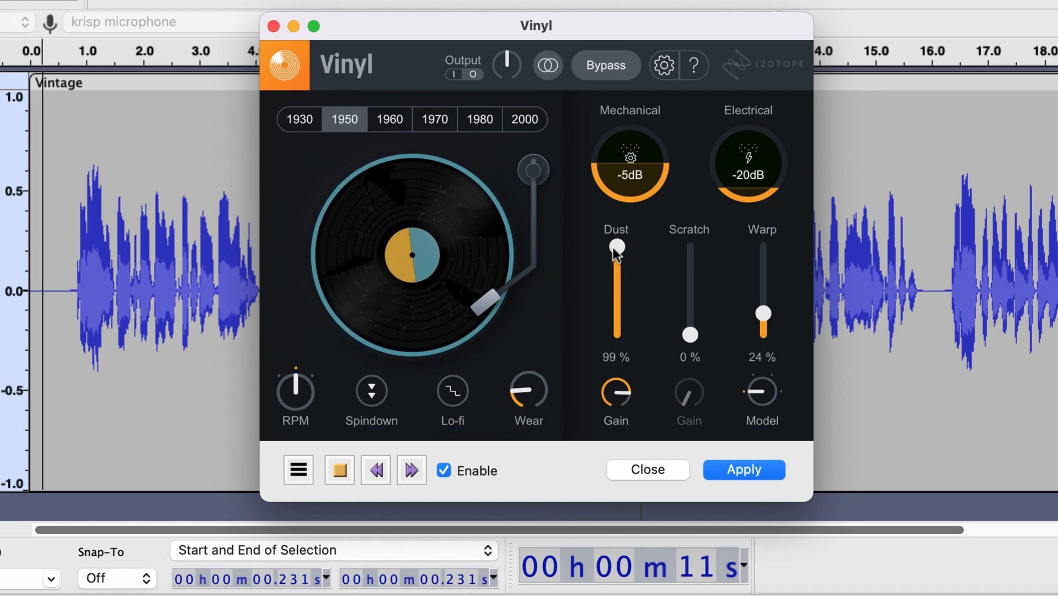
click(299, 119)
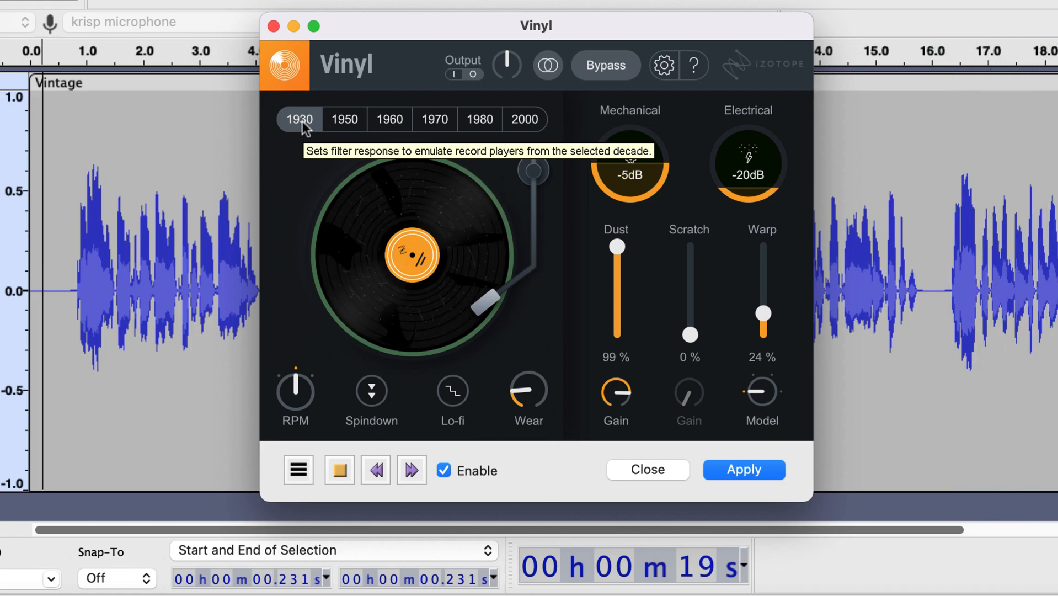
click(605, 65)
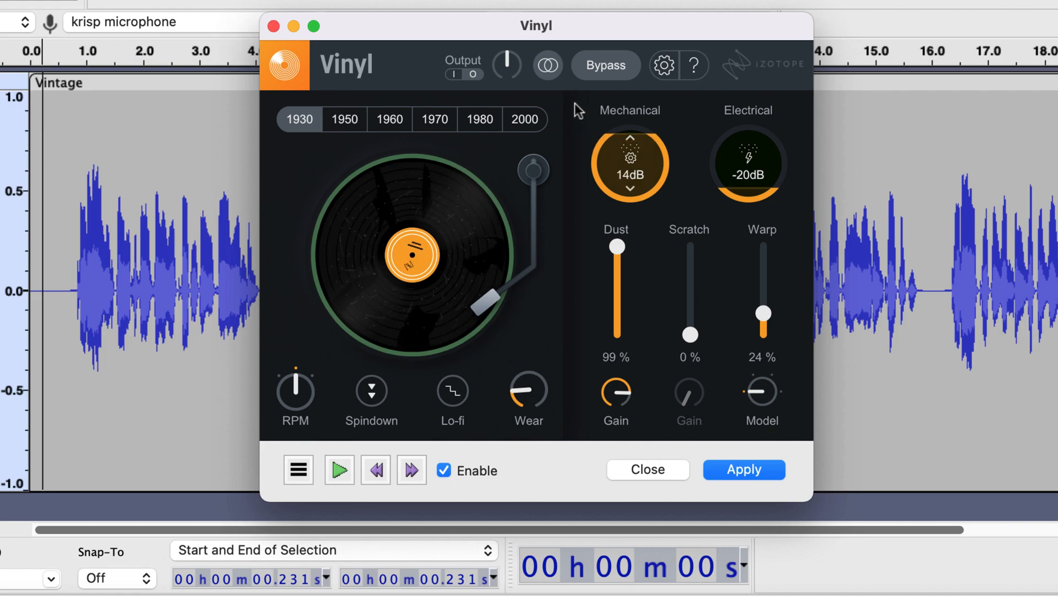
Boost mechanical noise and preview the voice with the 1980 era
click(630, 137)
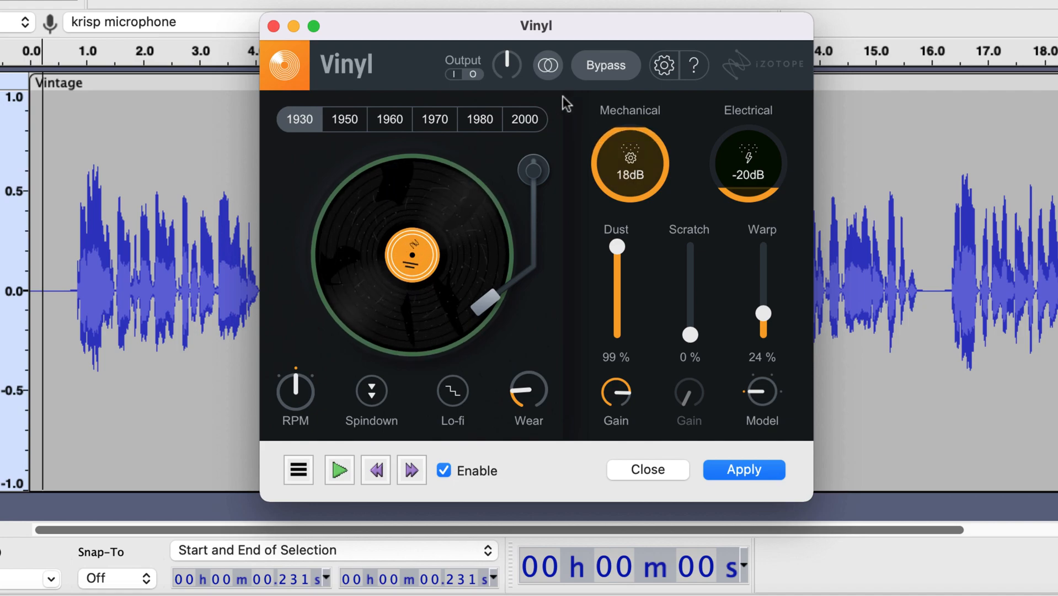
click(478, 118)
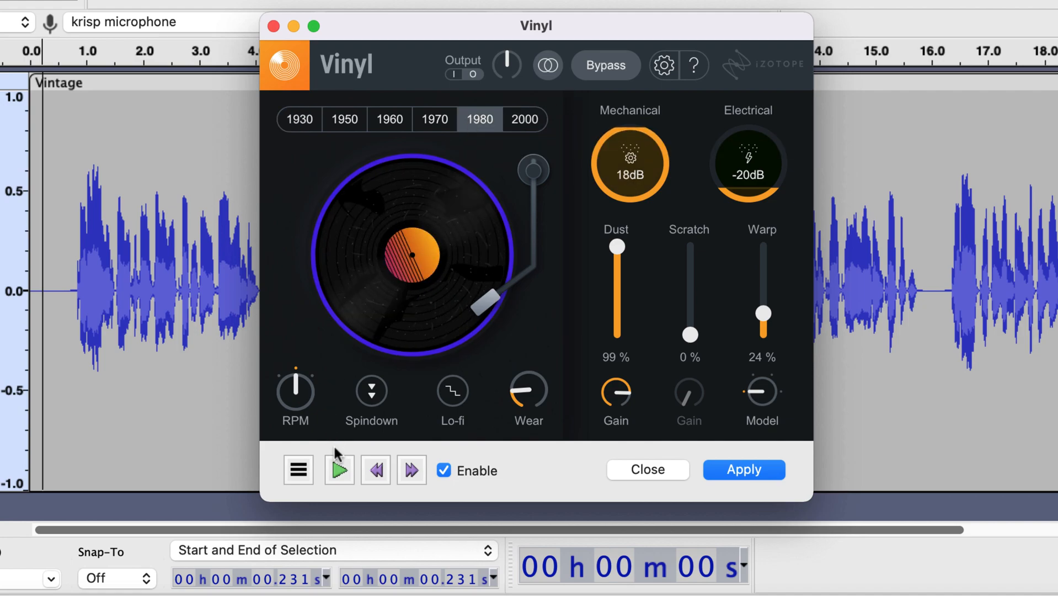
click(339, 470)
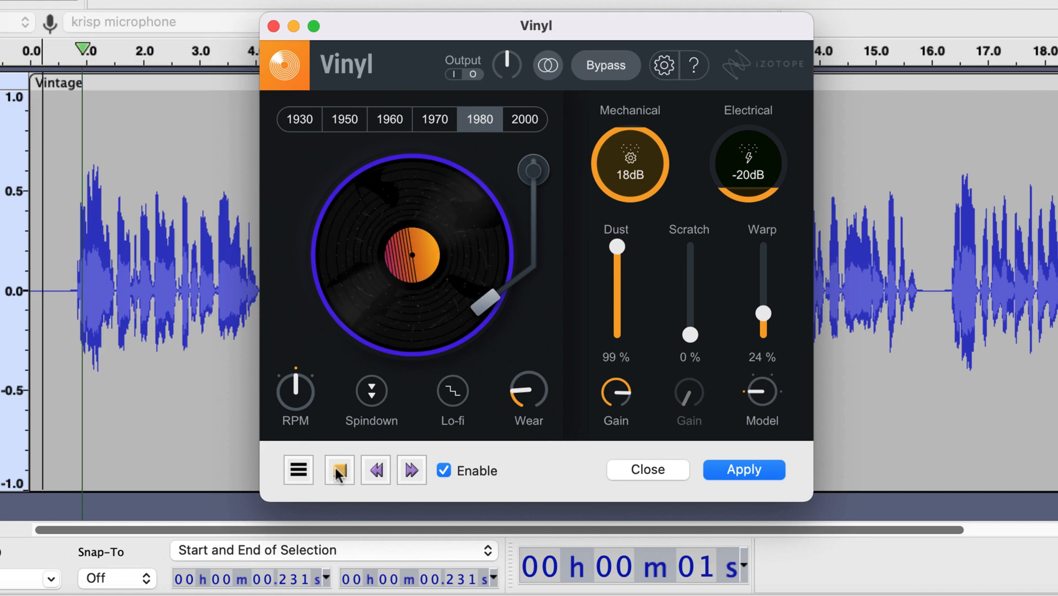
click(339, 469)
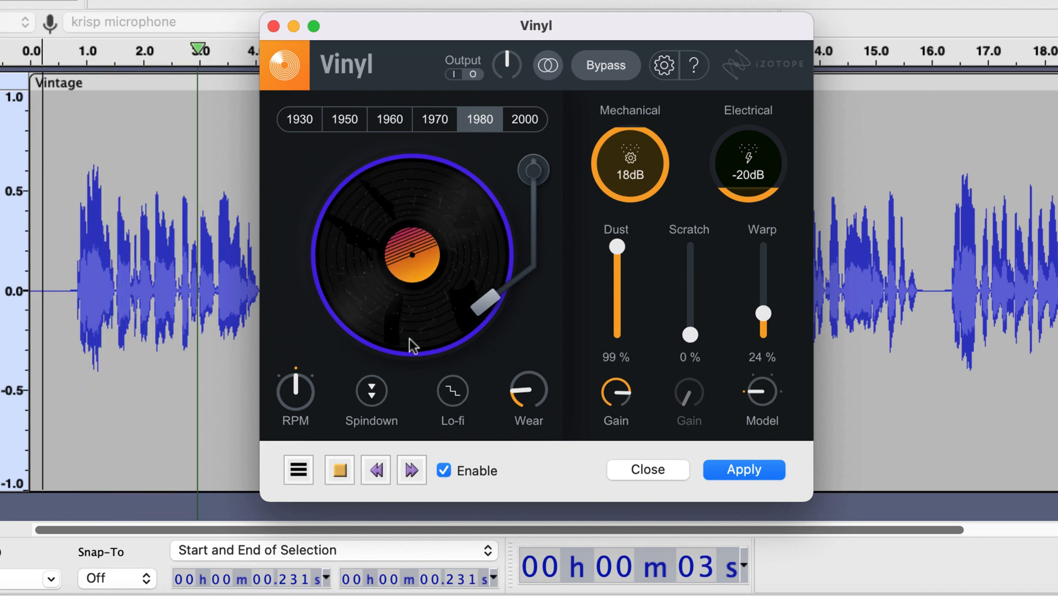
Settle on the 1970 era with mechanical noise at 1 dB, then bypass Vinyl
click(629, 187)
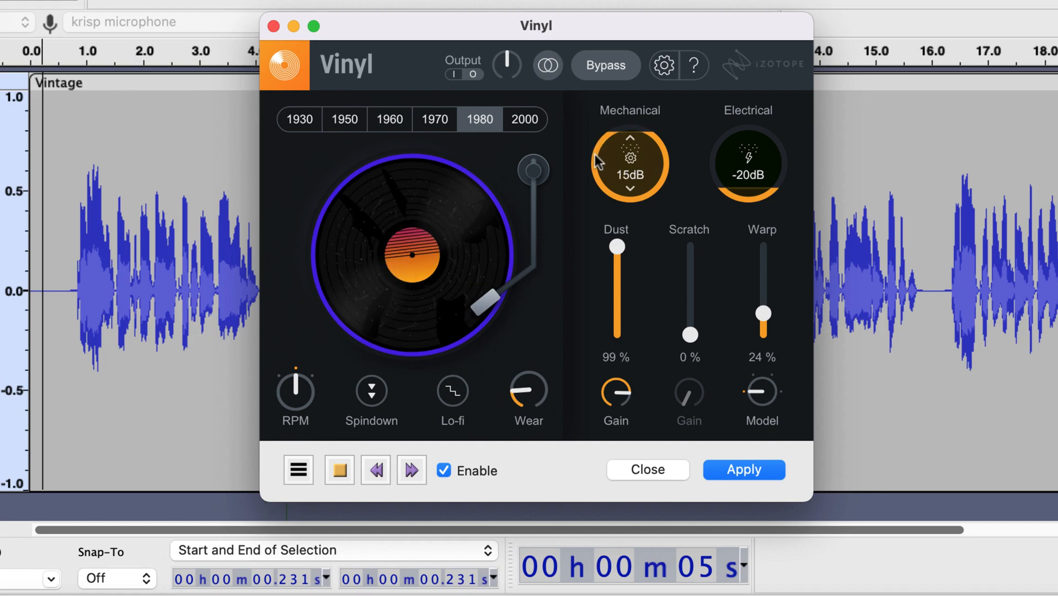
drag(629, 160, 630, 196)
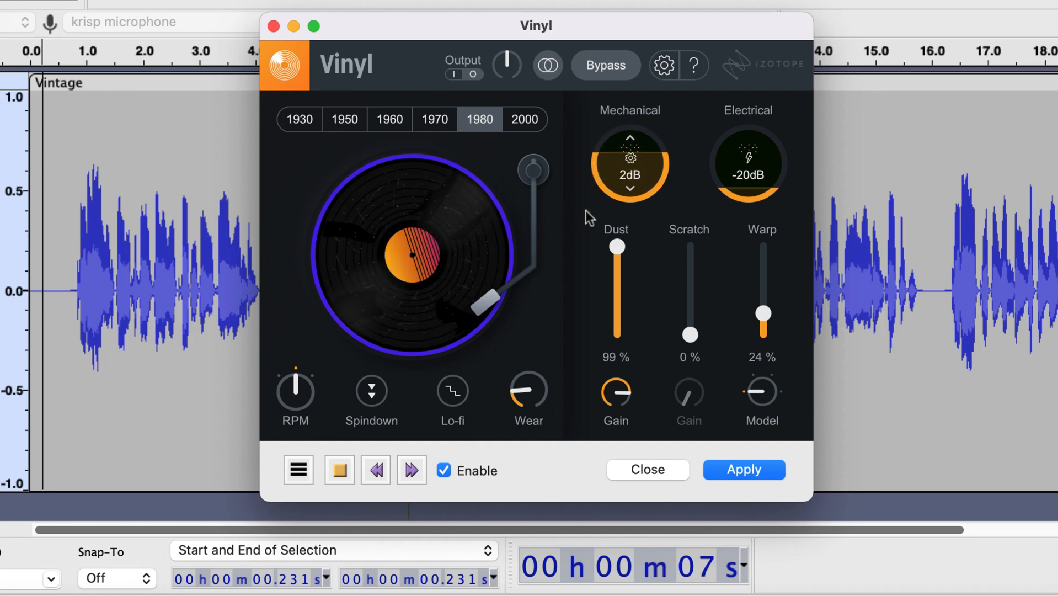
drag(629, 165, 629, 142)
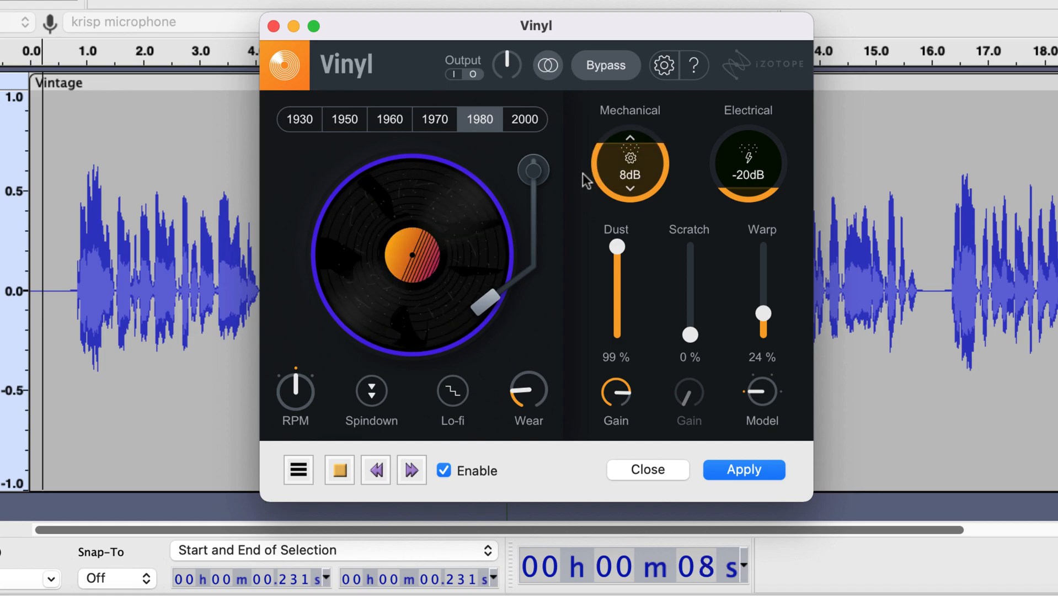
click(435, 119)
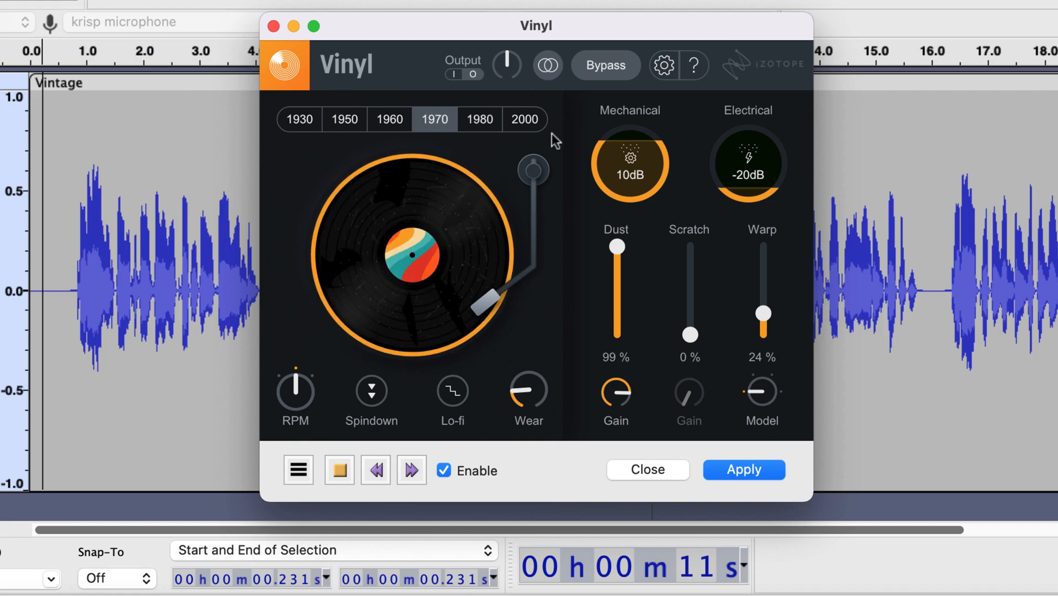
click(629, 138)
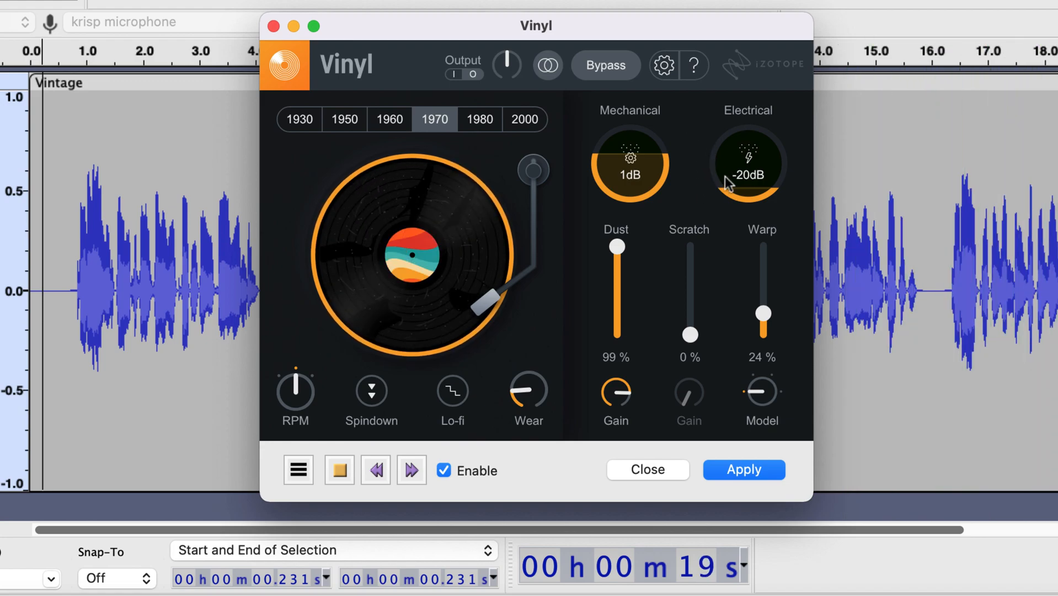
click(605, 65)
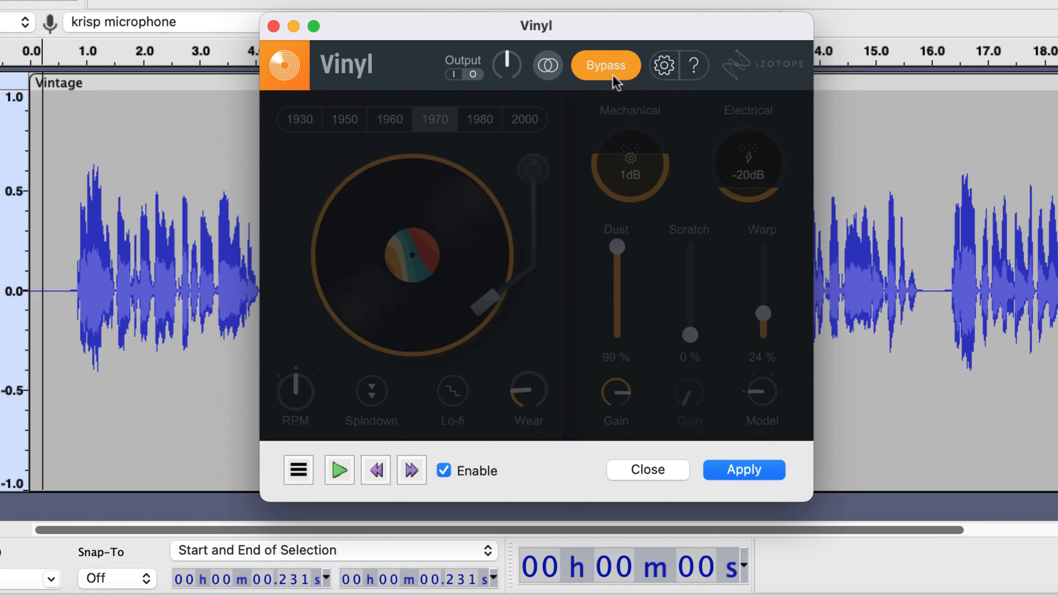
Re-enable Vinyl with electrical noise at 5 dB, preview, and switch to 1960
click(605, 65)
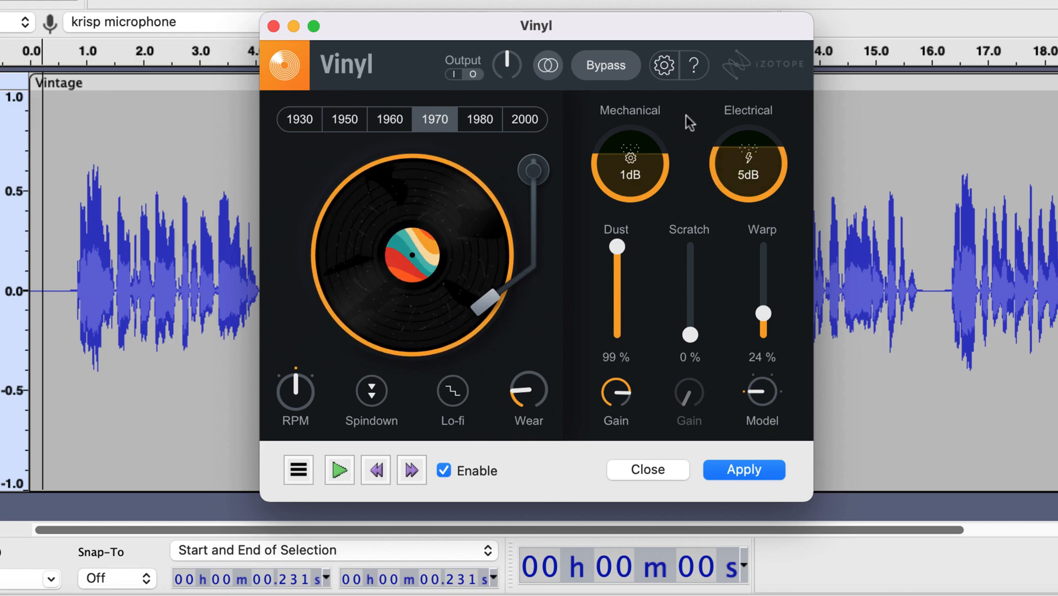
click(340, 470)
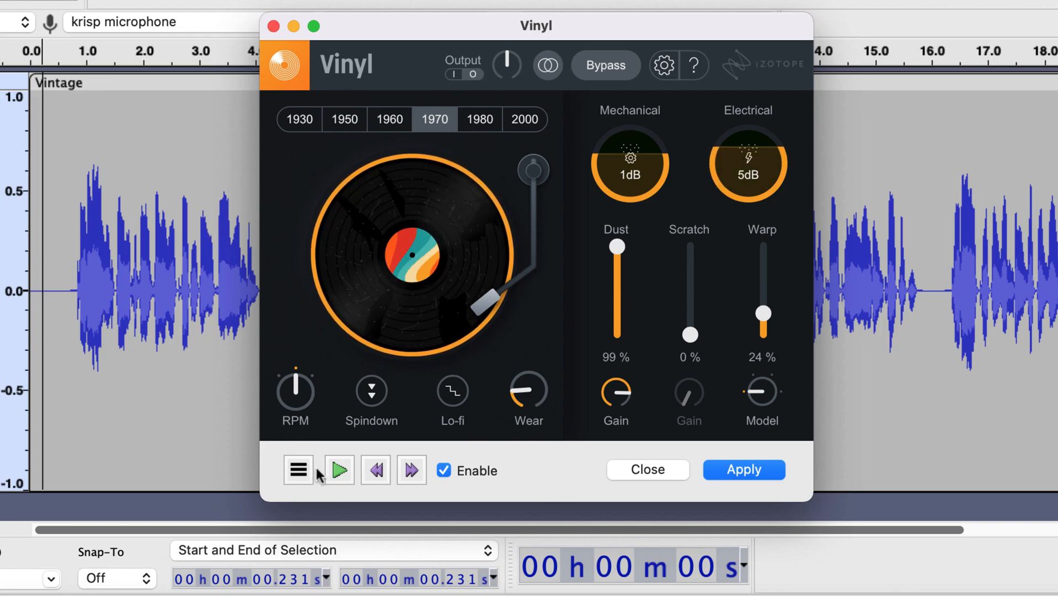
click(338, 470)
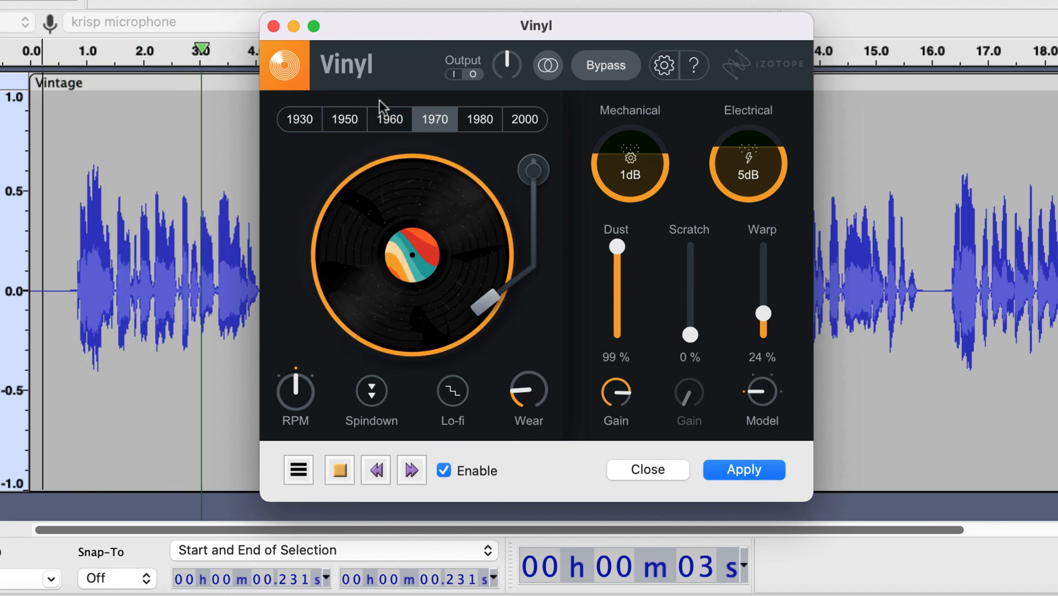
click(389, 119)
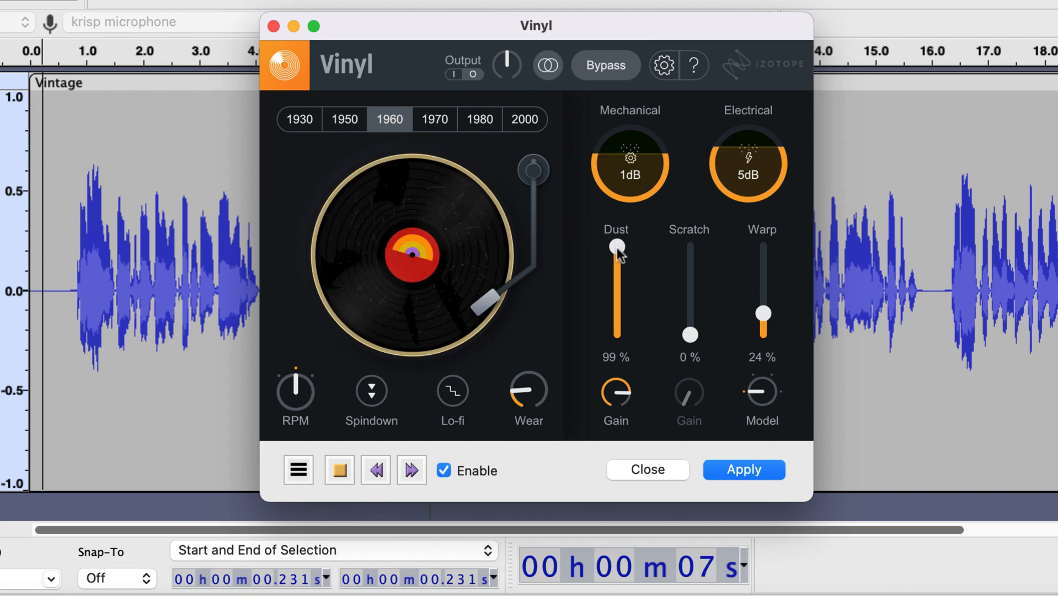
Set dust to 74% and scratches to 47%, compare with bypass, then apply Vinyl
drag(617, 245, 616, 269)
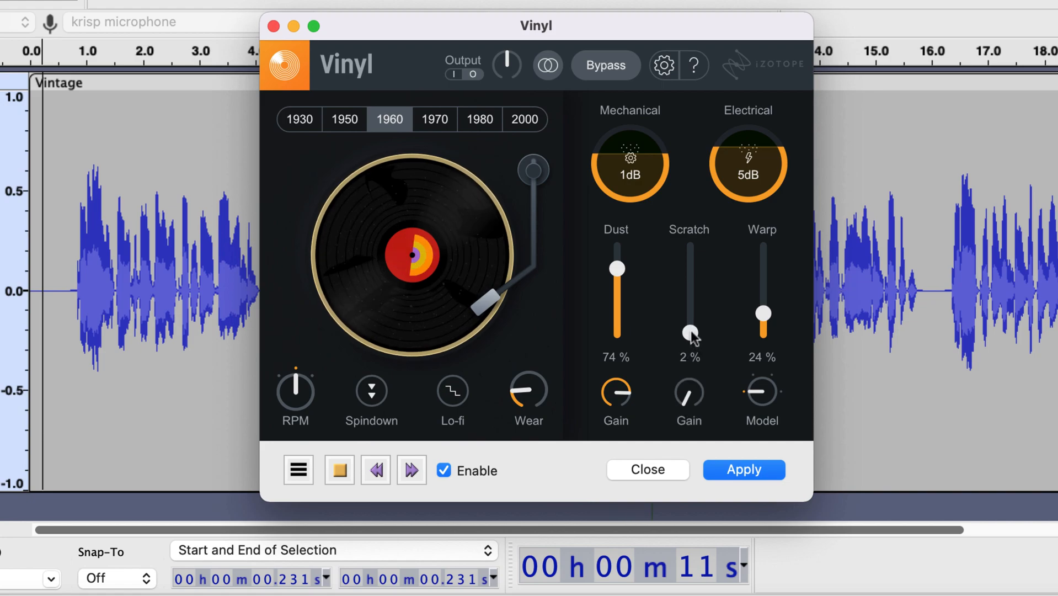
drag(689, 324, 690, 297)
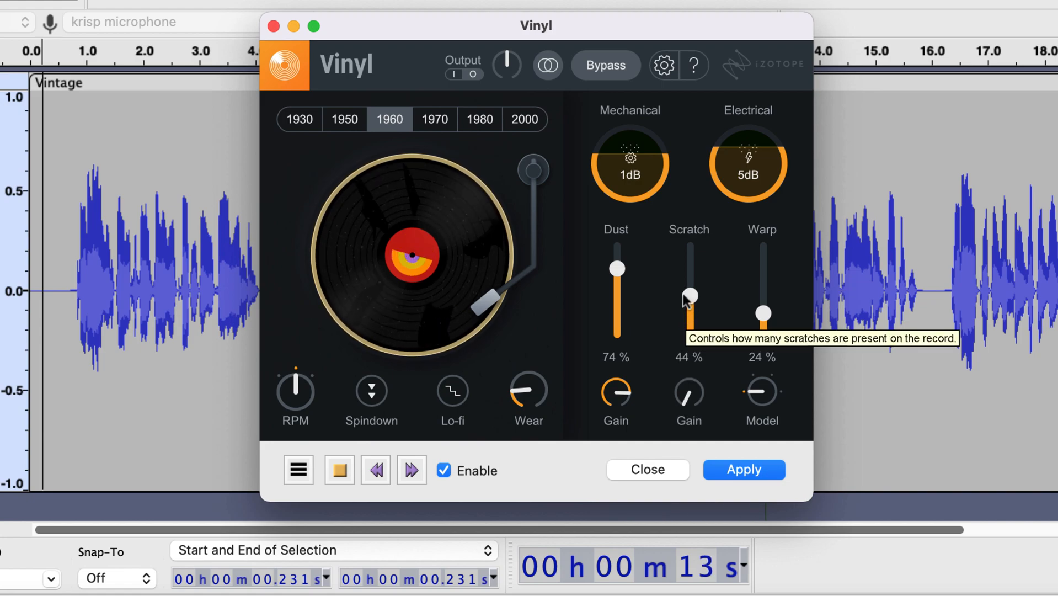
drag(689, 295, 689, 287)
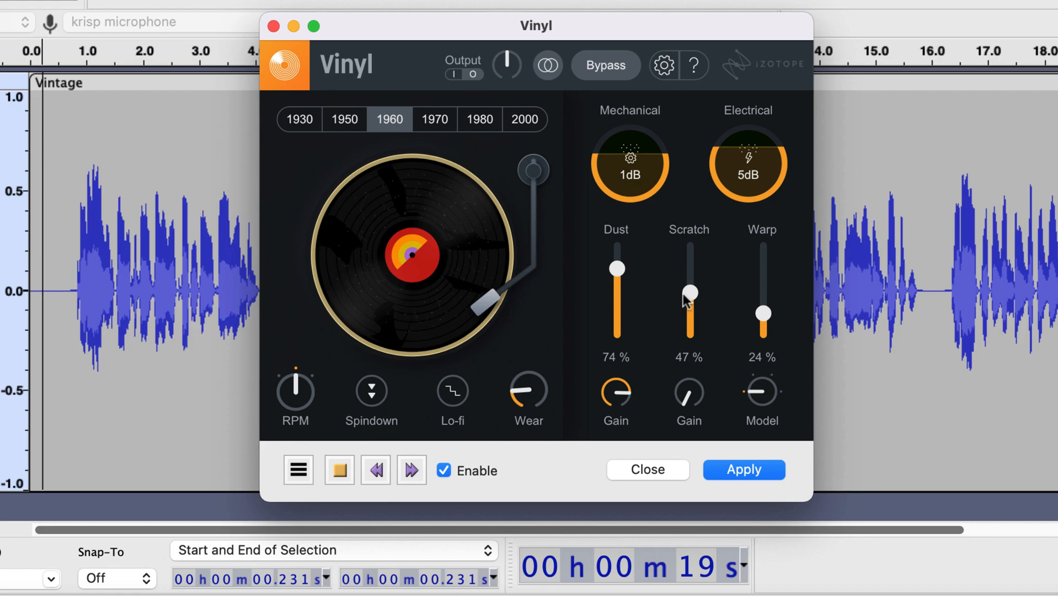
click(605, 66)
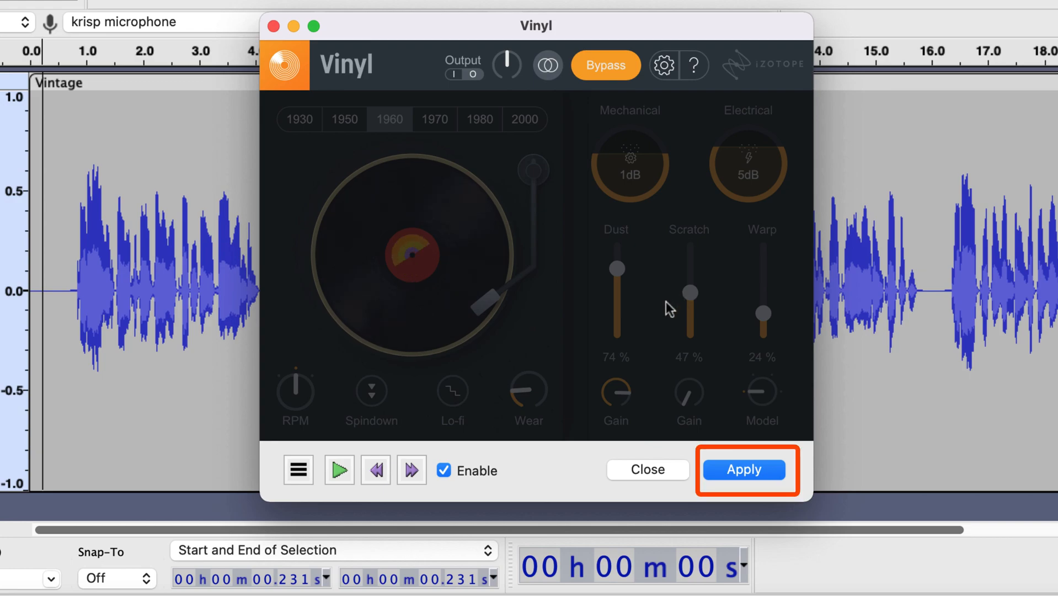
click(297, 470)
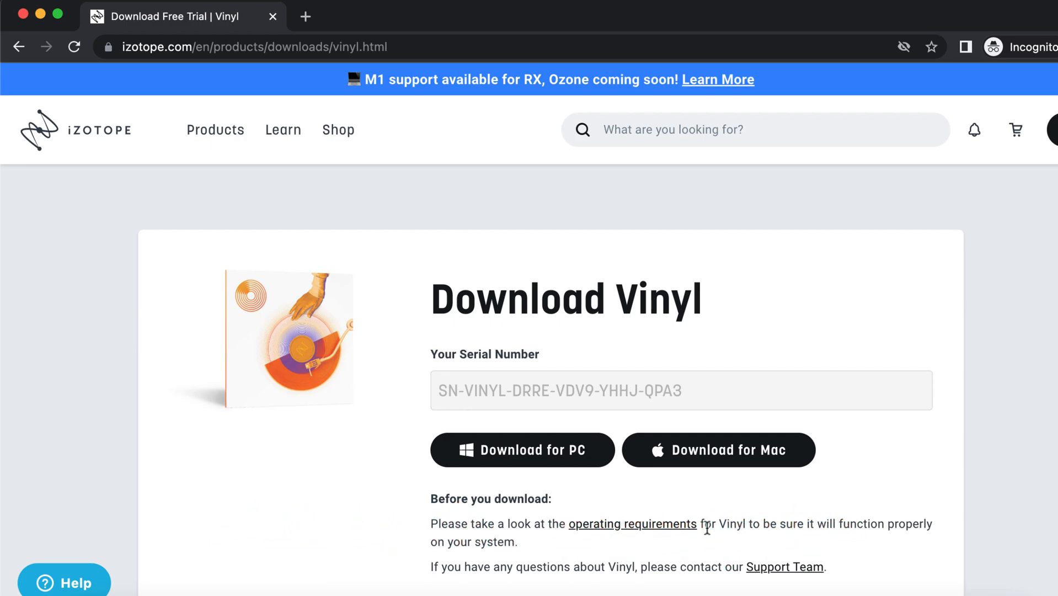
mouse_move(719, 450)
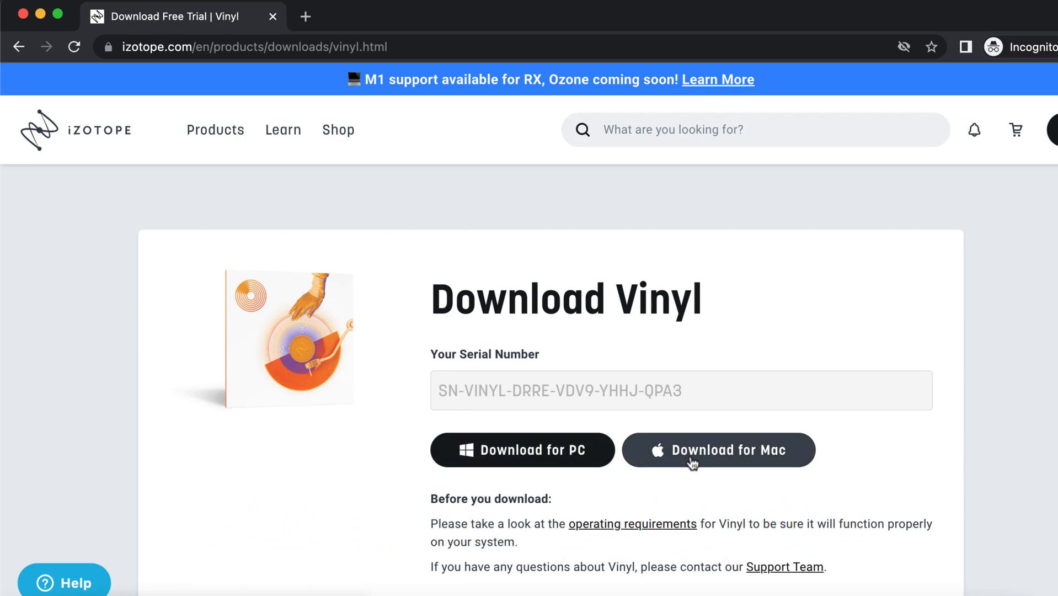
Select text on the iZotope Vinyl download page showing the serial number
triple_click(560, 390)
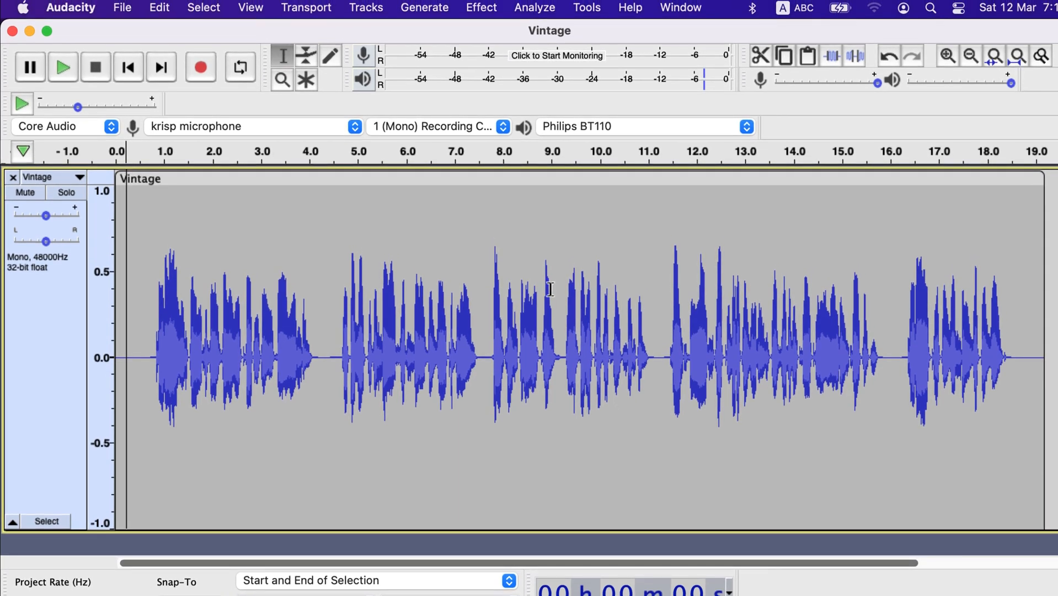
In Add / Remove Plug-ins, disable Vinyl (iZotope AU) and then re-enable it
click(481, 7)
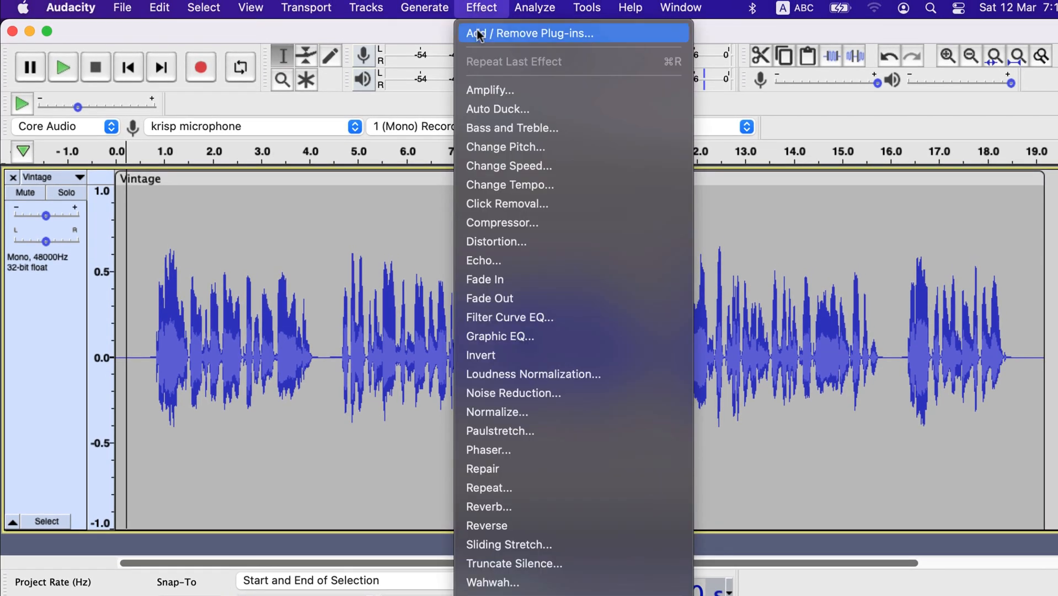
click(531, 33)
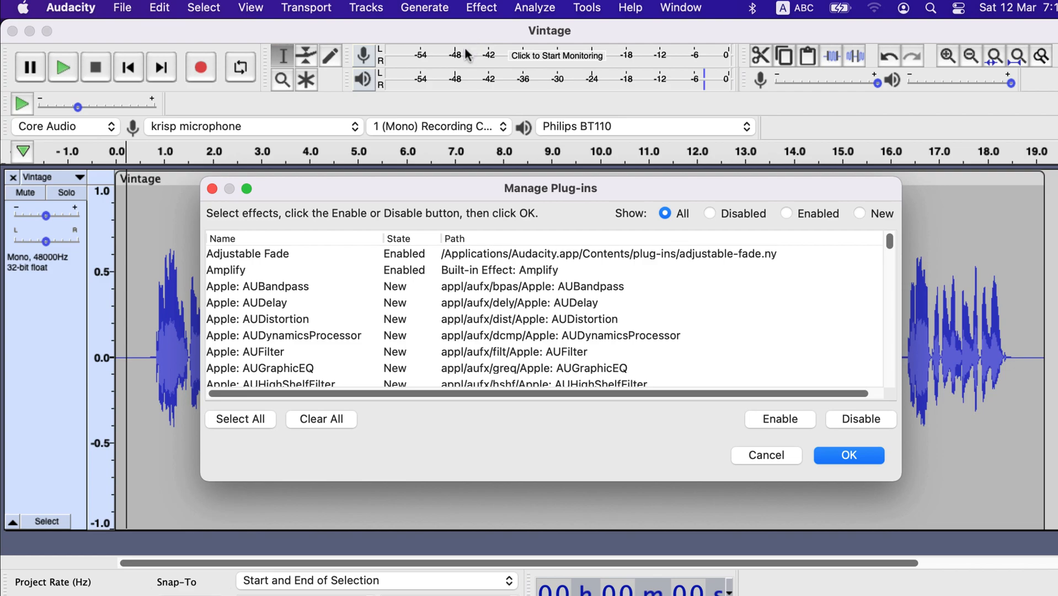
scroll(down, 3)
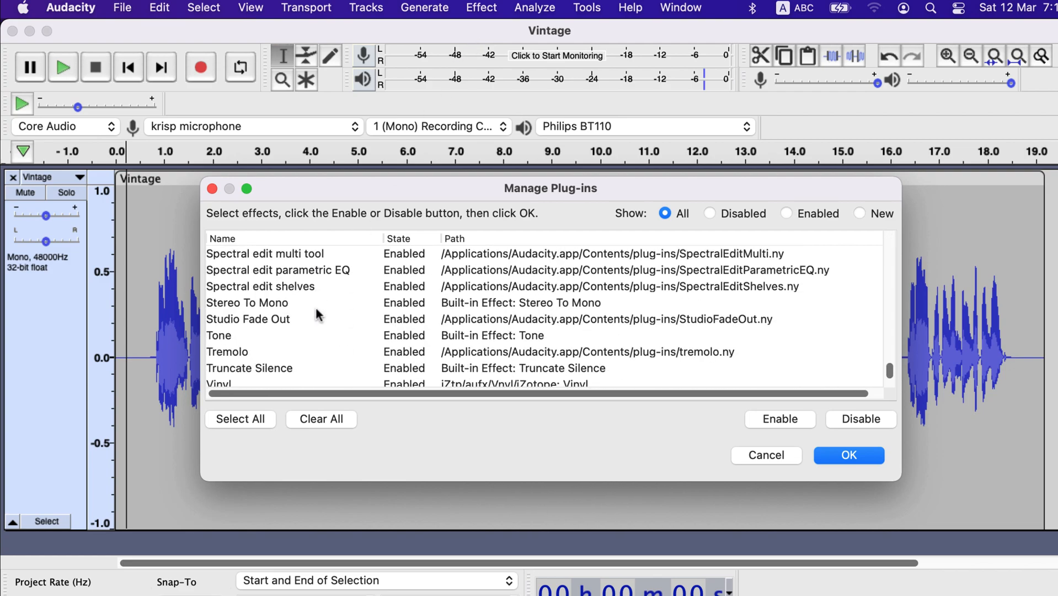
scroll(down, 3)
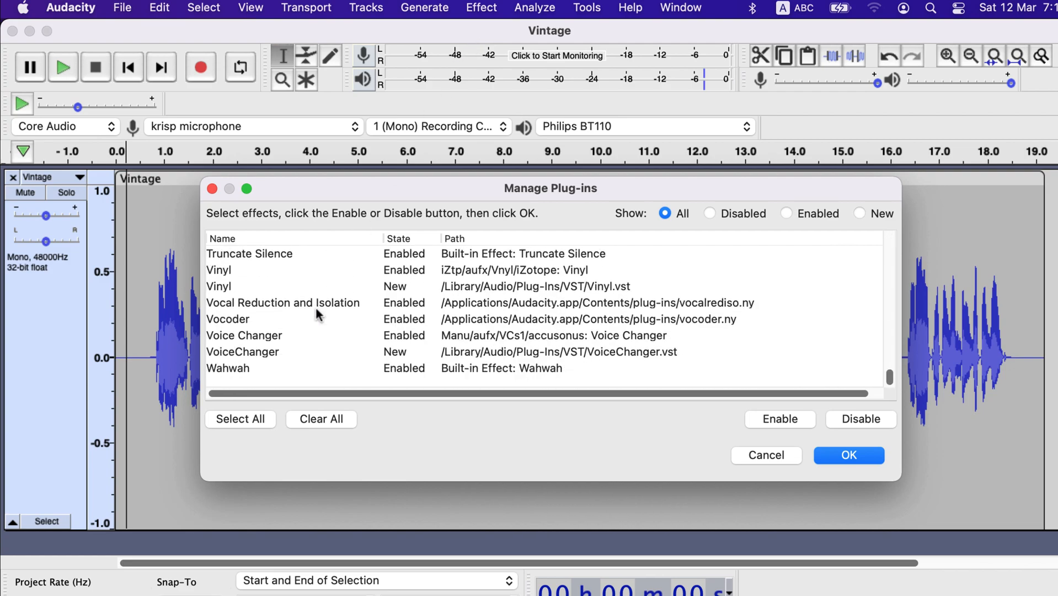
mouse_move(252, 293)
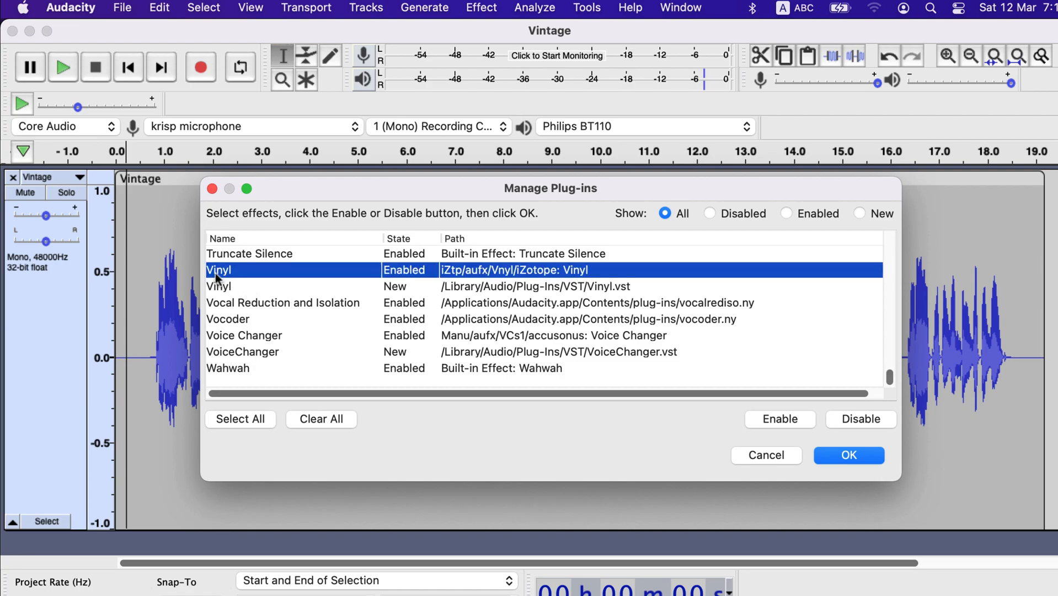
mouse_move(556, 319)
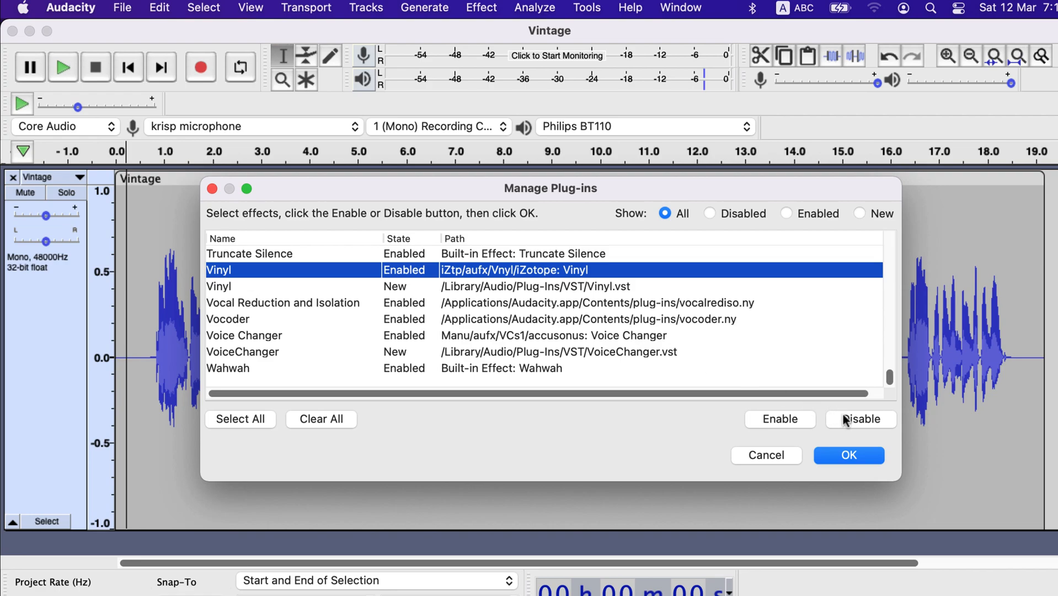
click(860, 418)
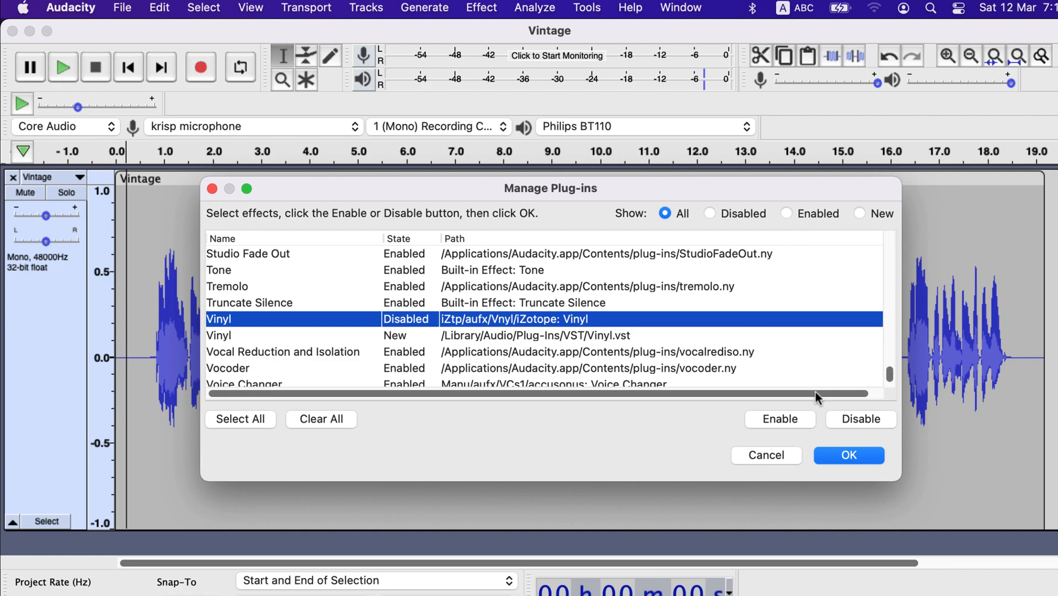
click(780, 418)
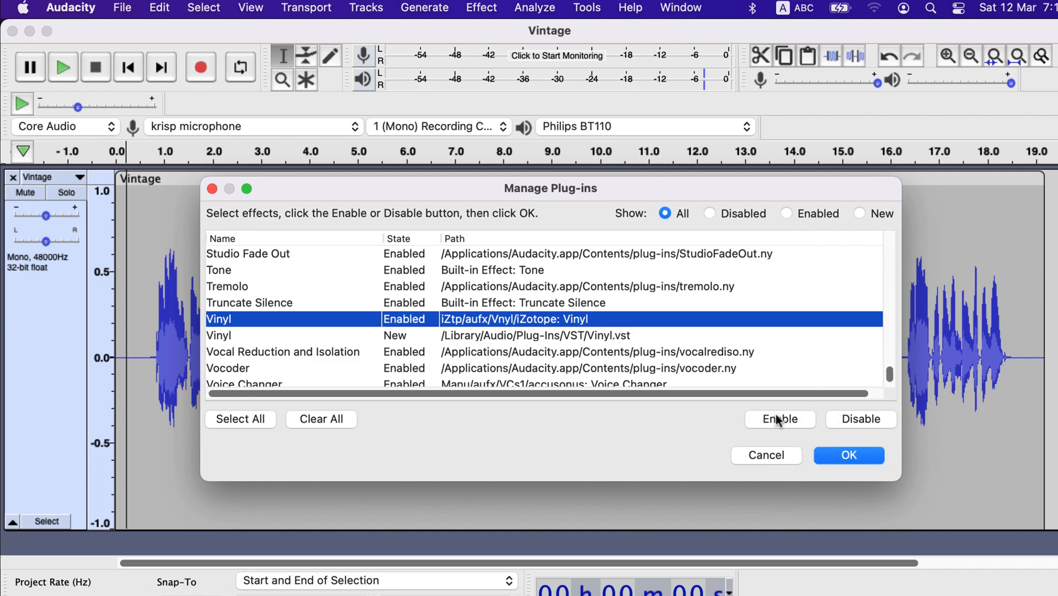